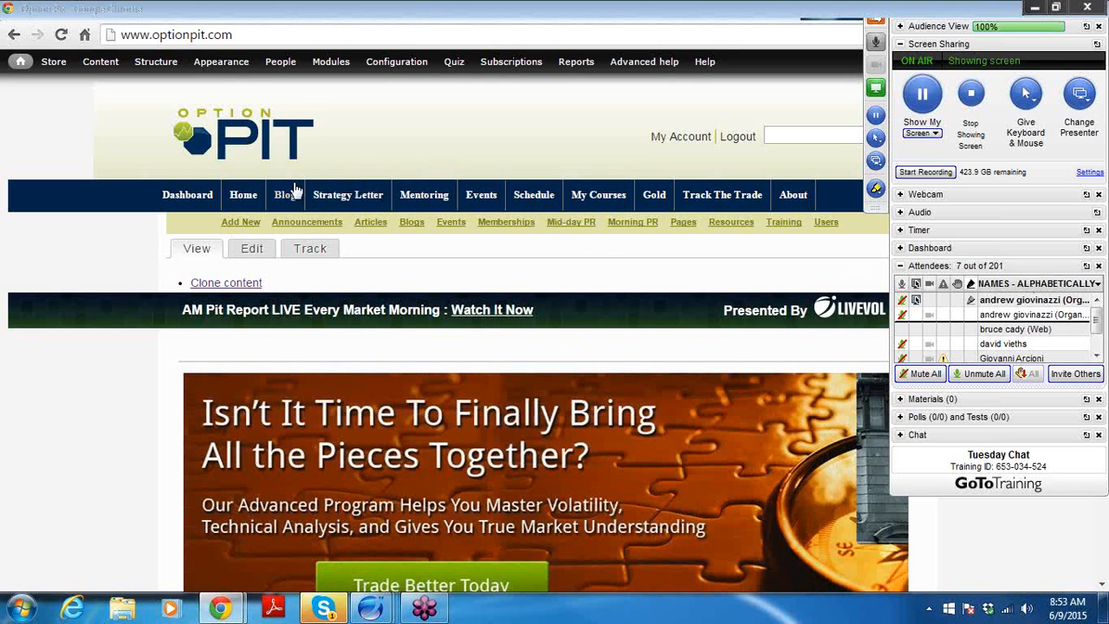
Follow the Events navigation link to reach the Events & Articles page.
left_click(482, 194)
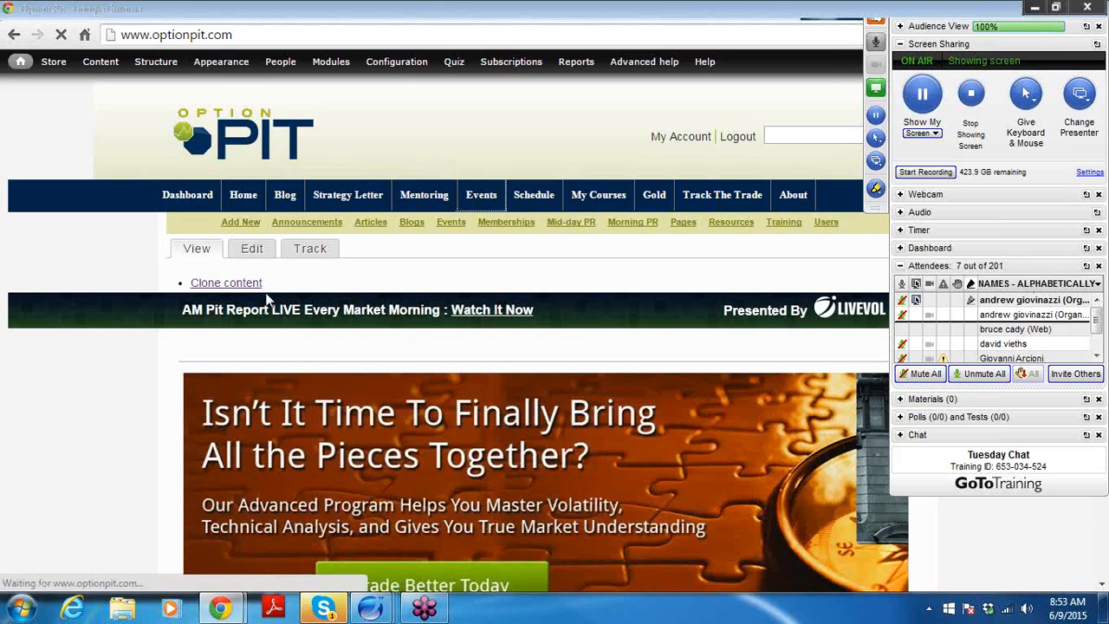
left_click(482, 194)
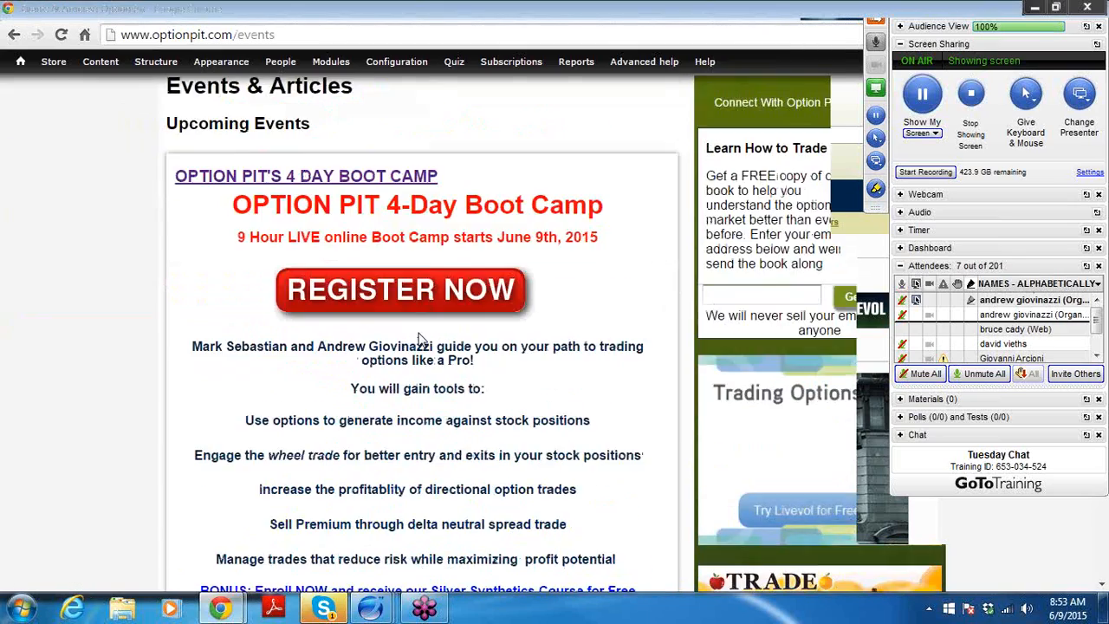
scroll("down", 3)
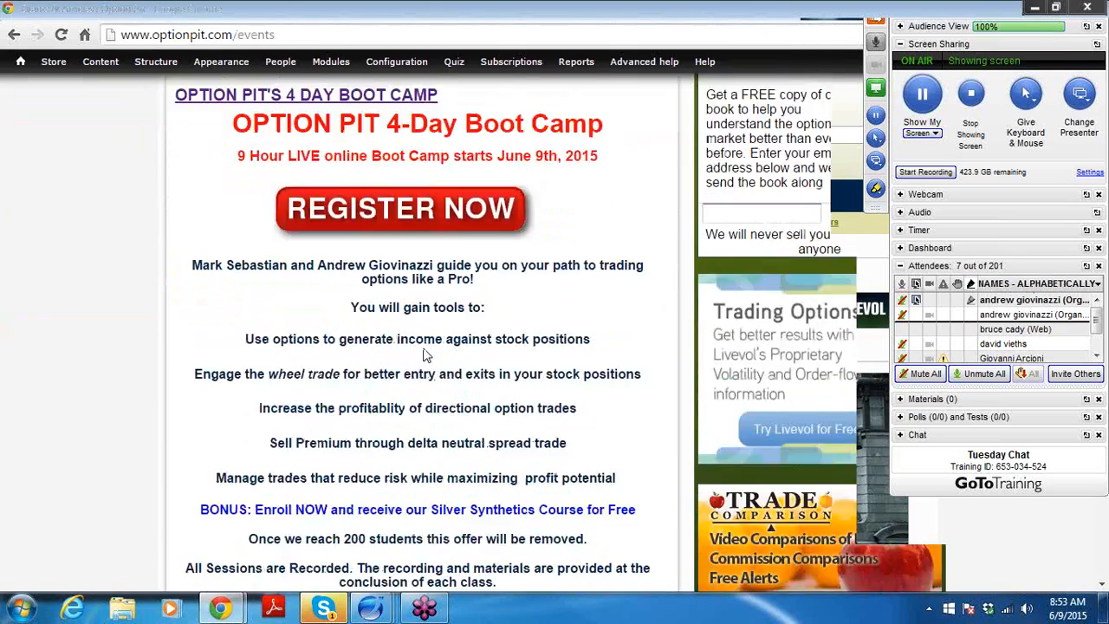
scroll("up", 3)
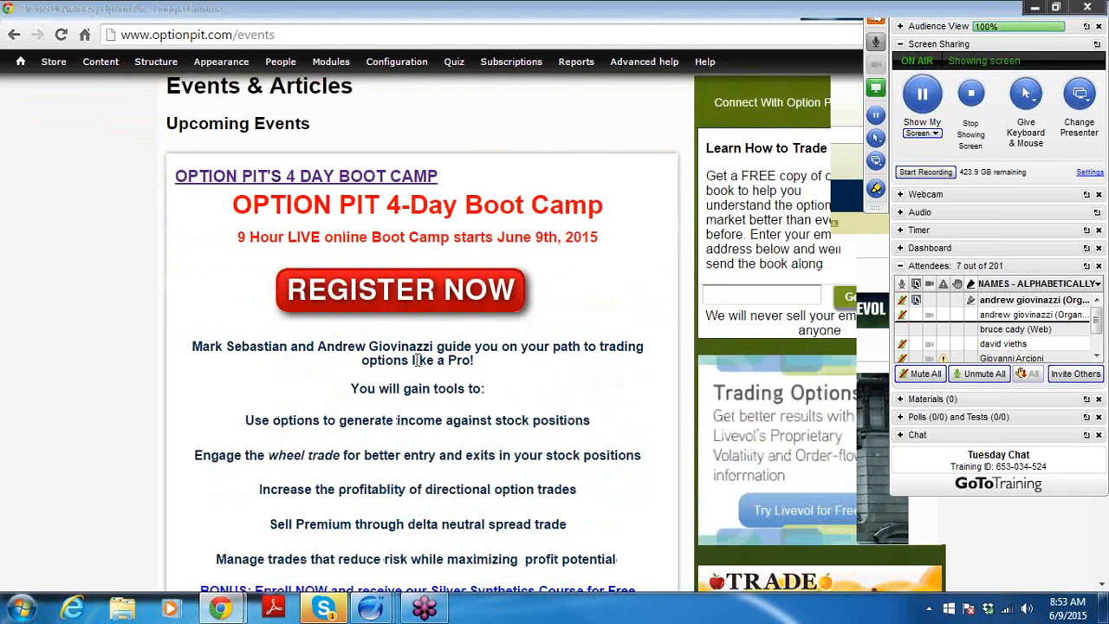
scroll("down", 3)
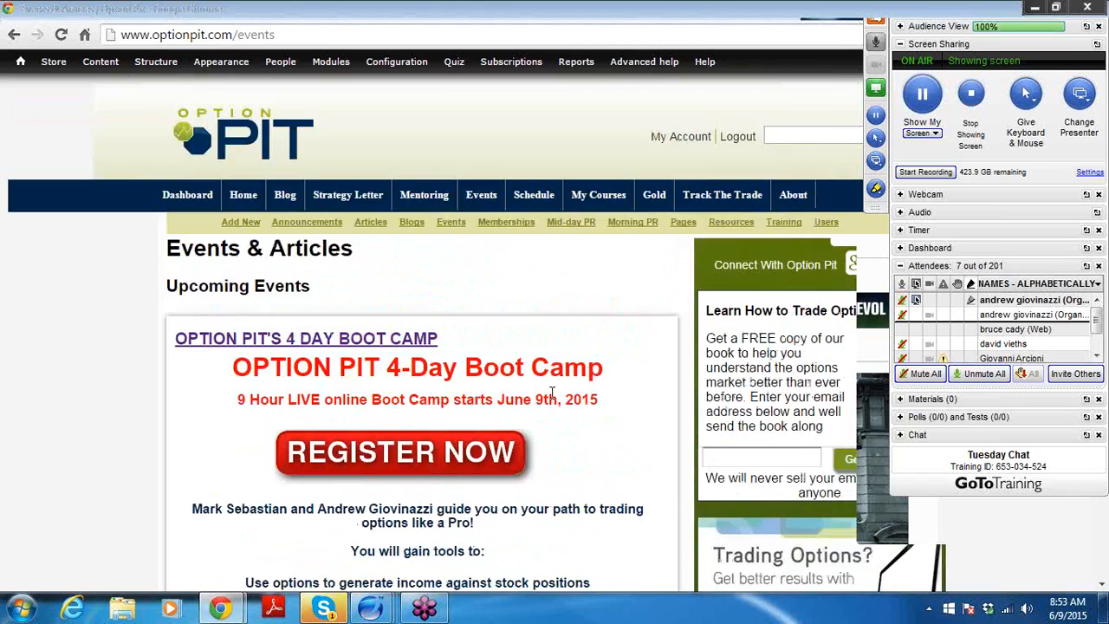
scroll("down", 3)
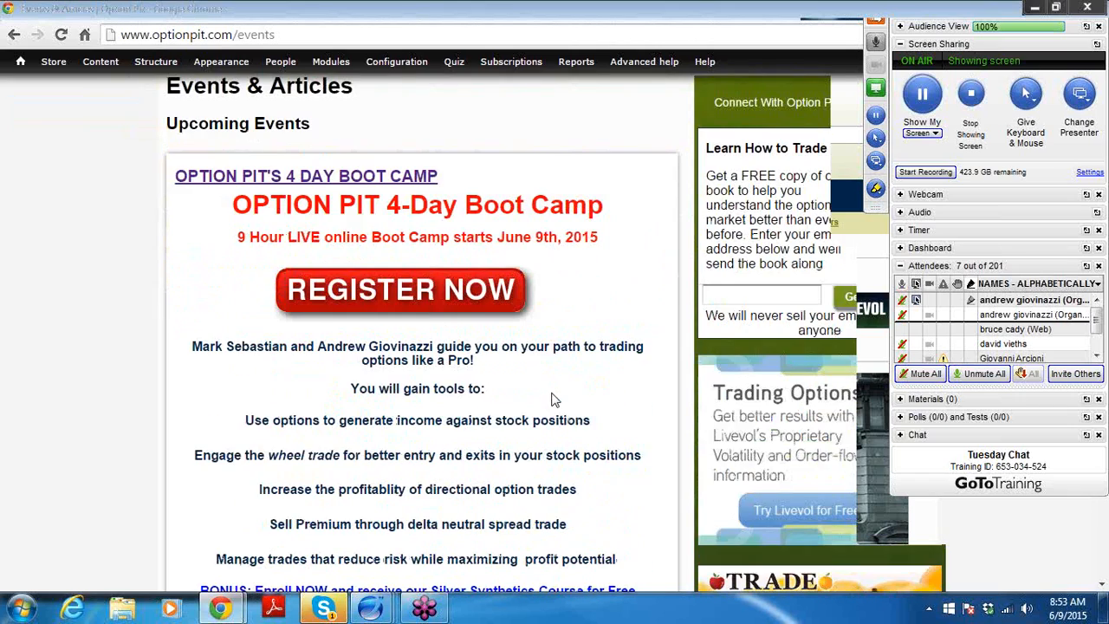
scroll("down", 3)
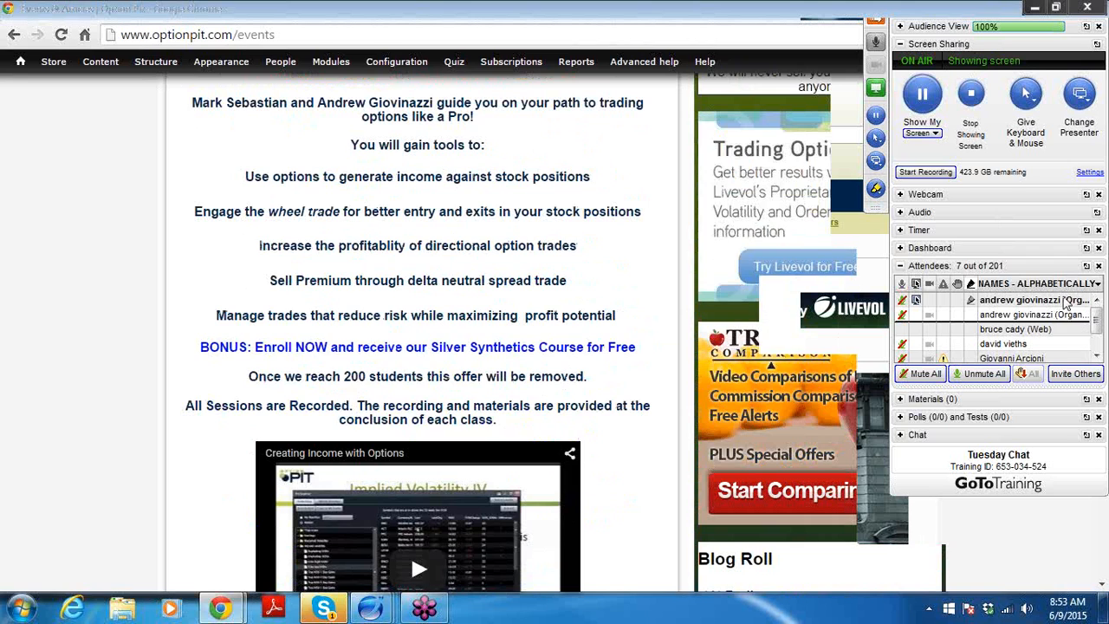
scroll("down", 3)
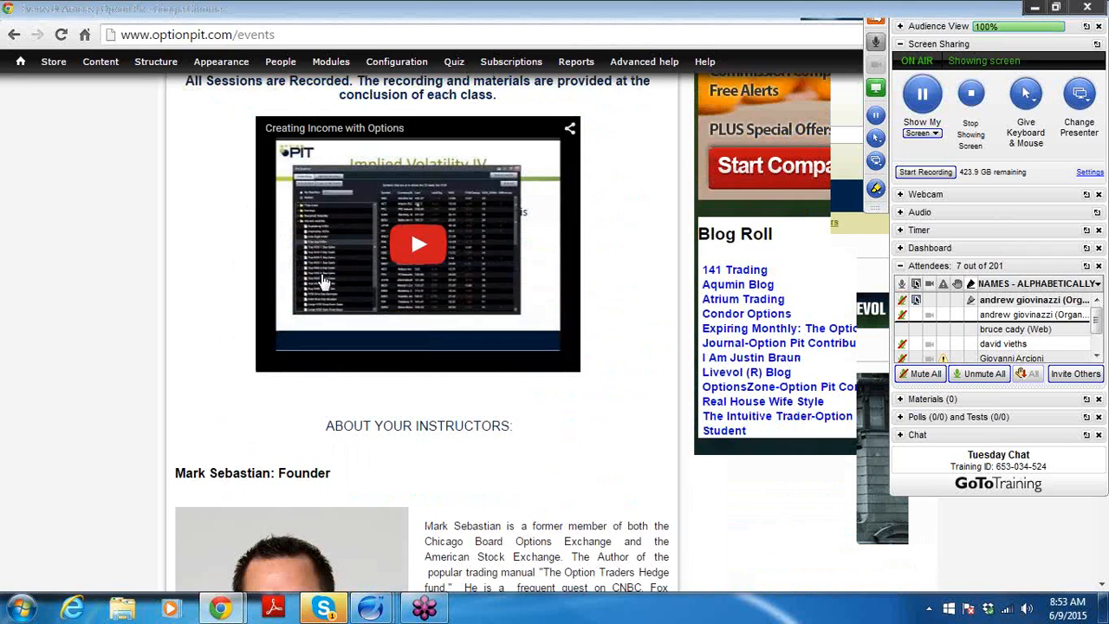
scroll("down", 3)
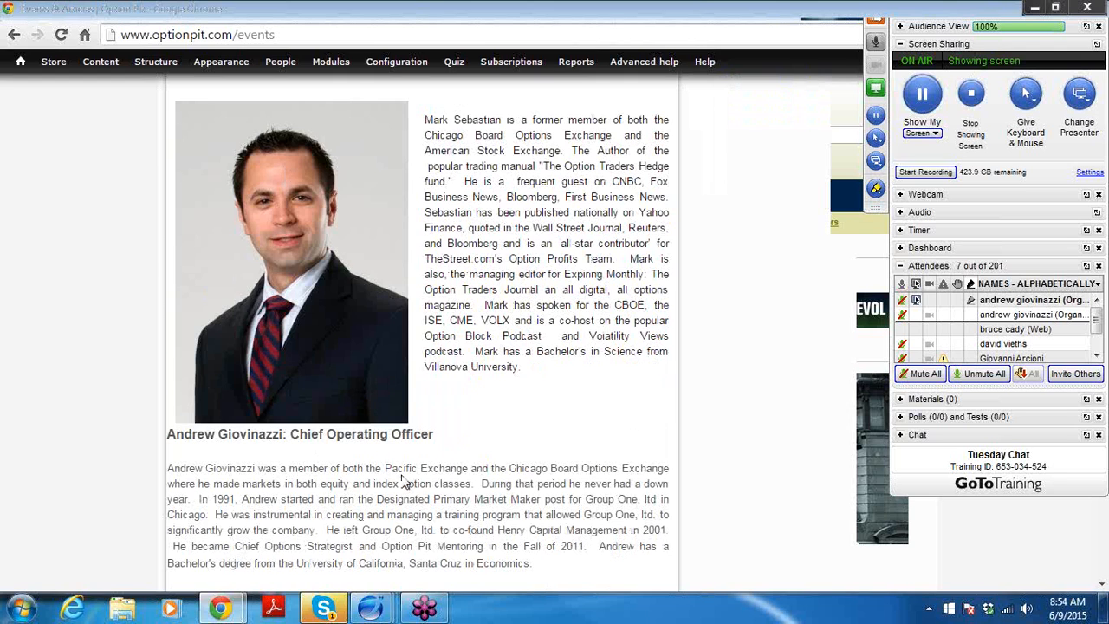
scroll("down", 3)
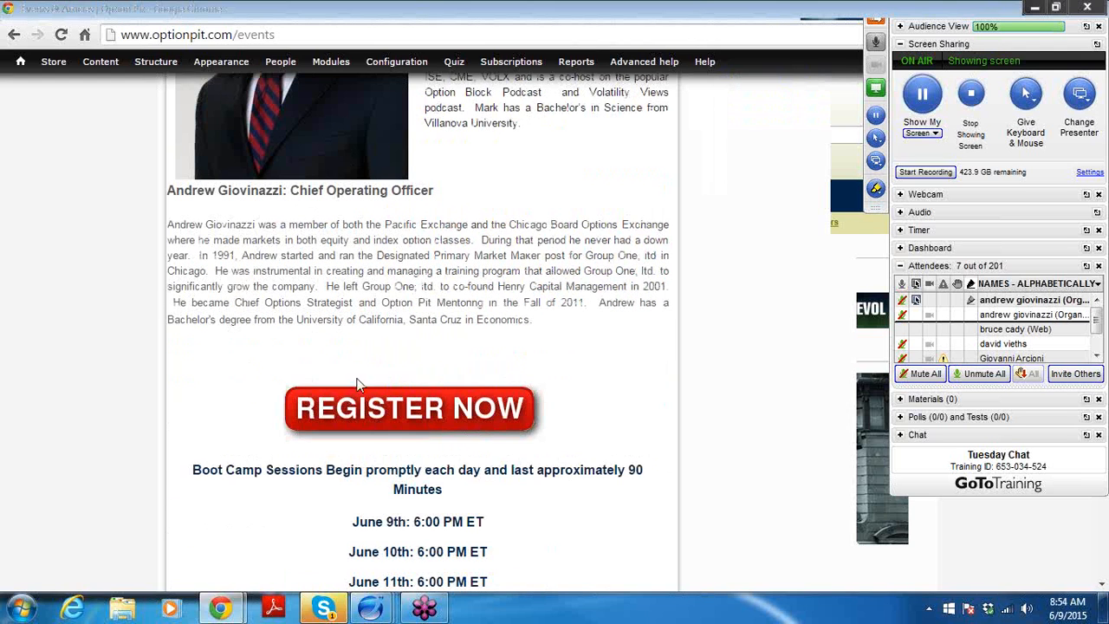
scroll("down", 3)
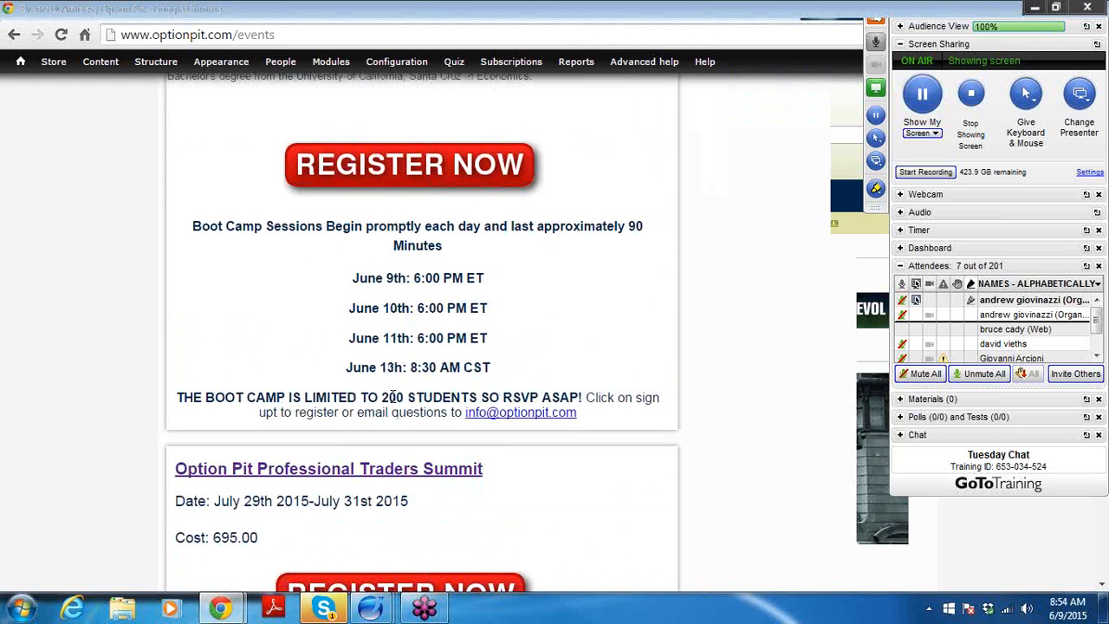
scroll("up", 3)
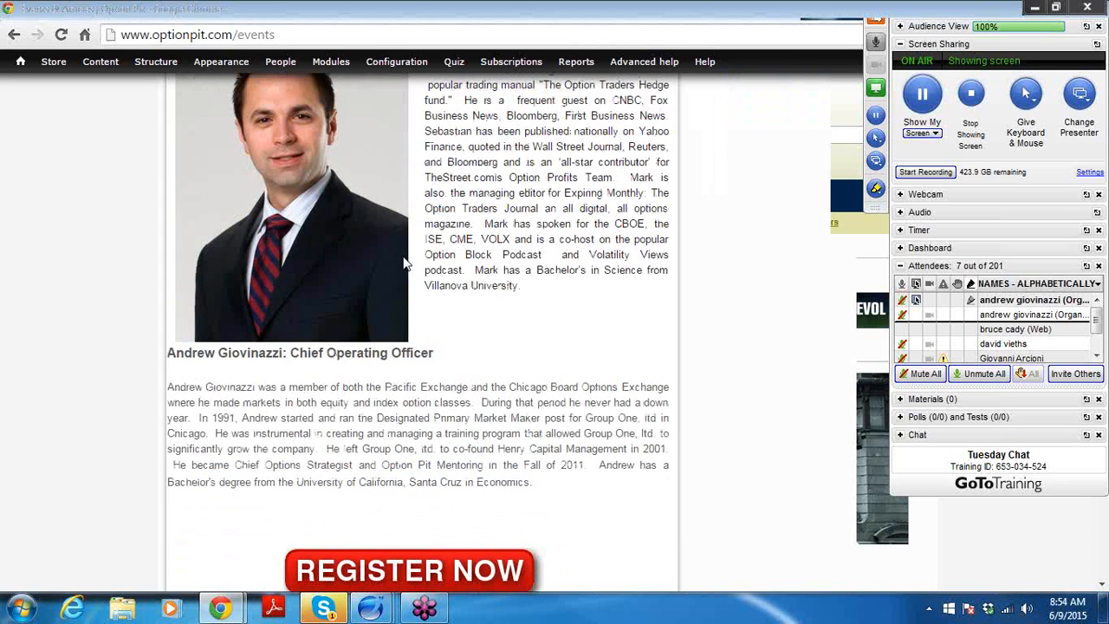
scroll("up", 3)
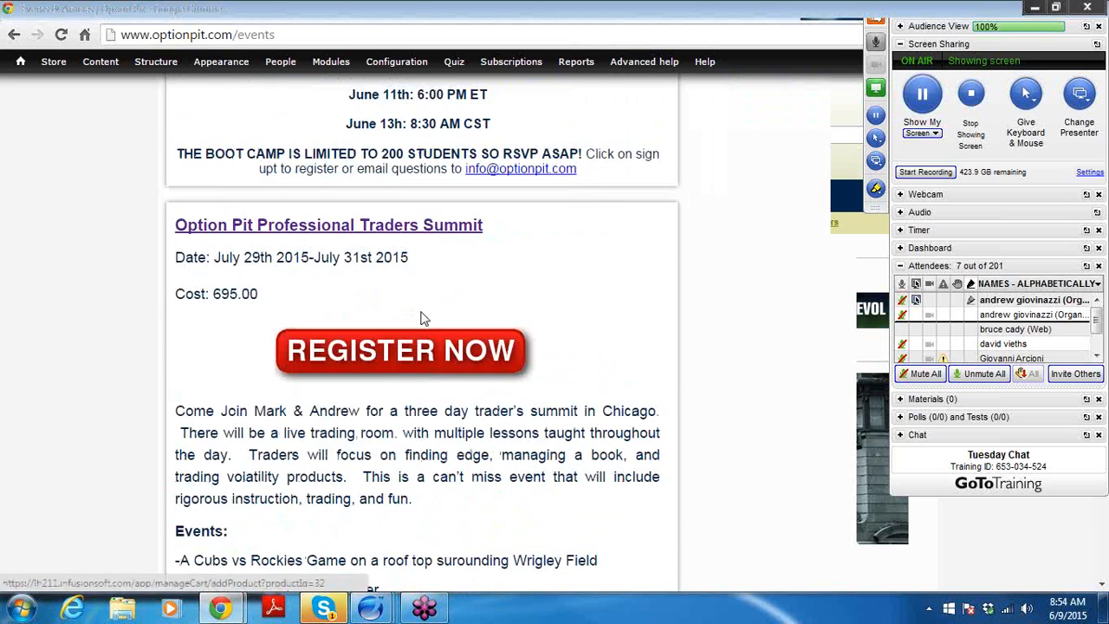
scroll("down", 3)
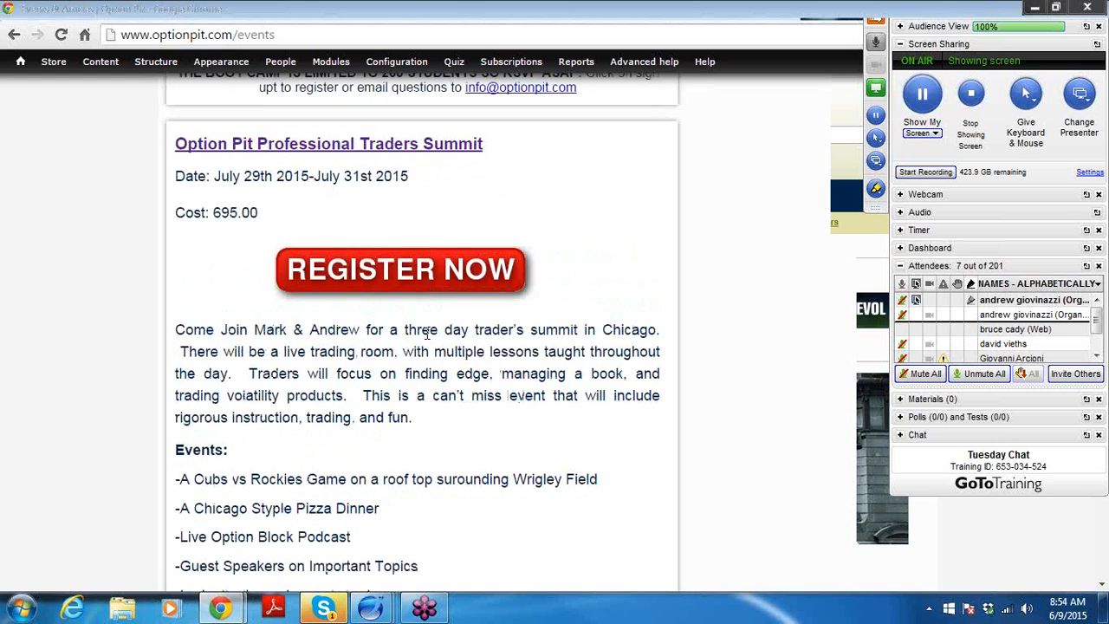
scroll("down", 3)
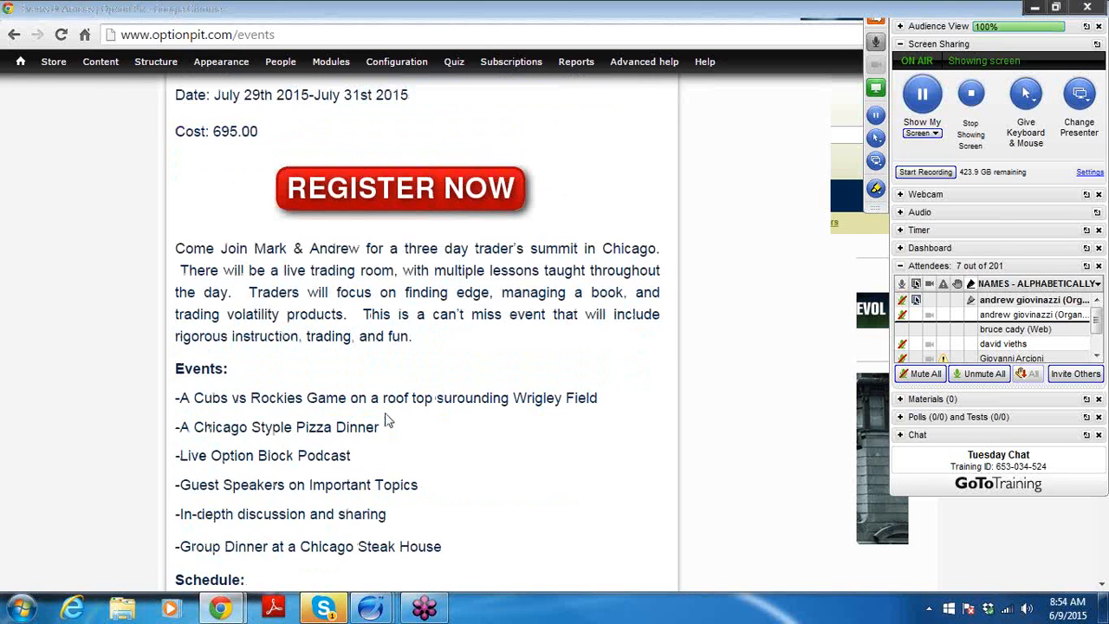
mouse_move(814, 546)
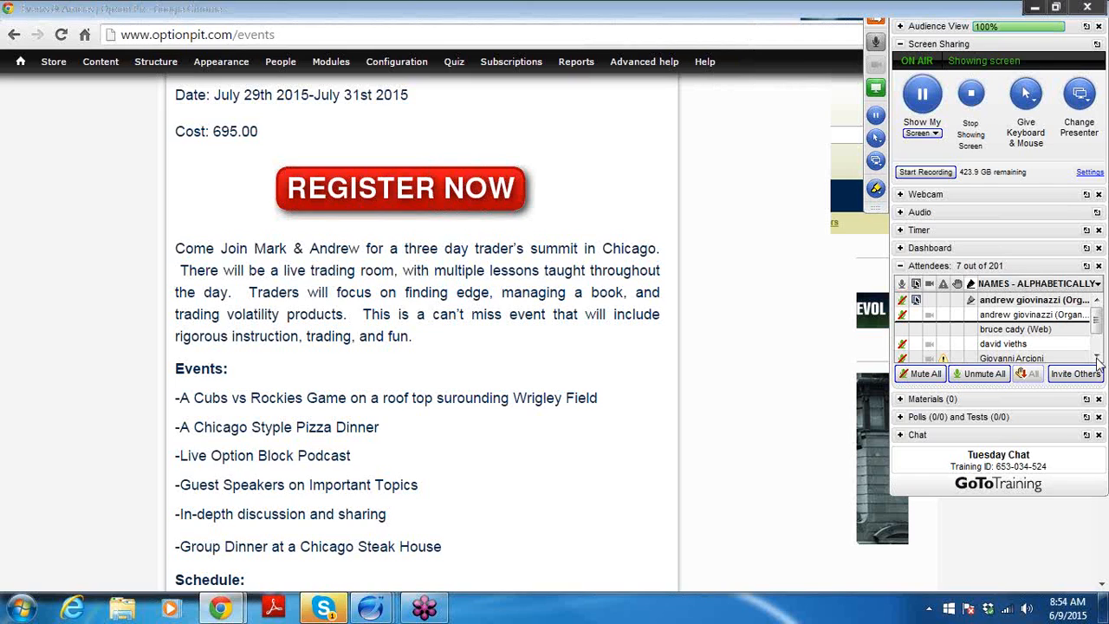
mouse_move(270, 416)
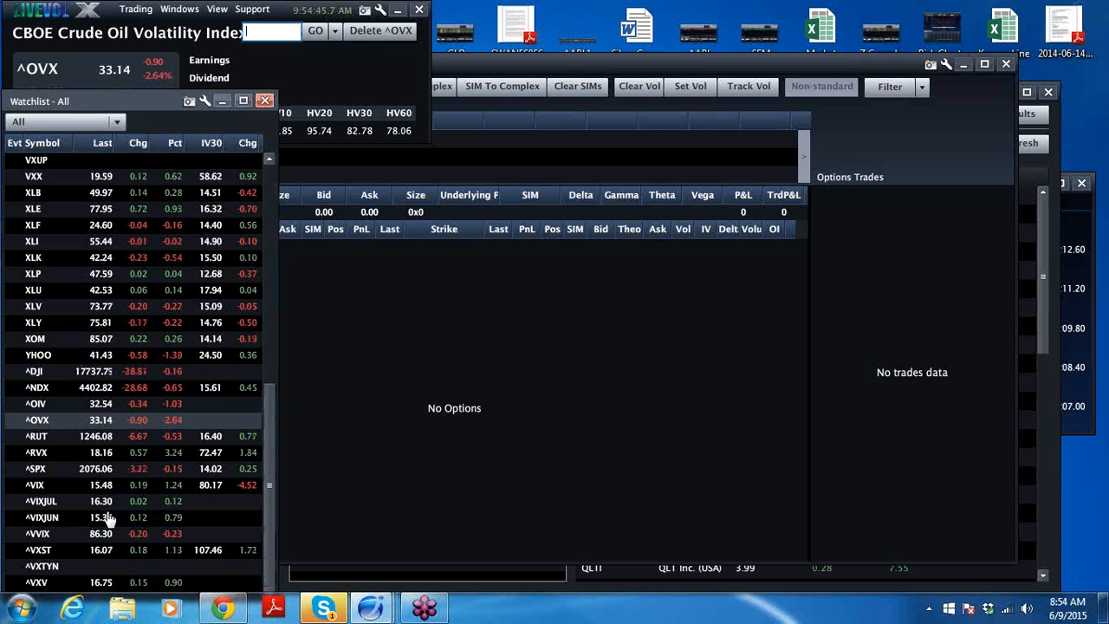
mouse_move(17, 563)
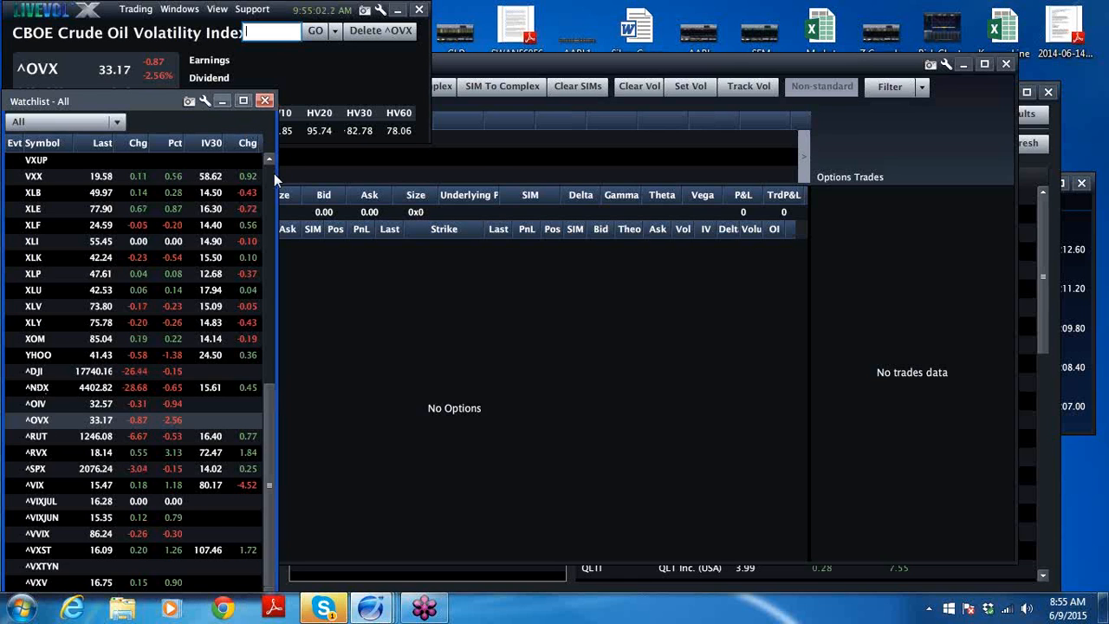
scroll("up", 3)
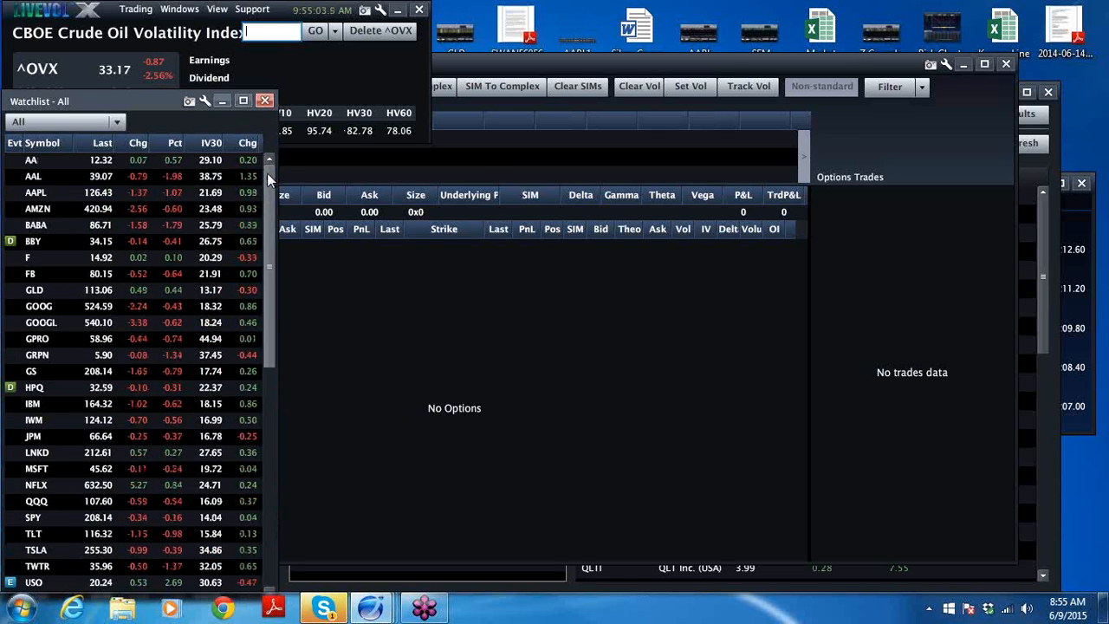
scroll("down", 3)
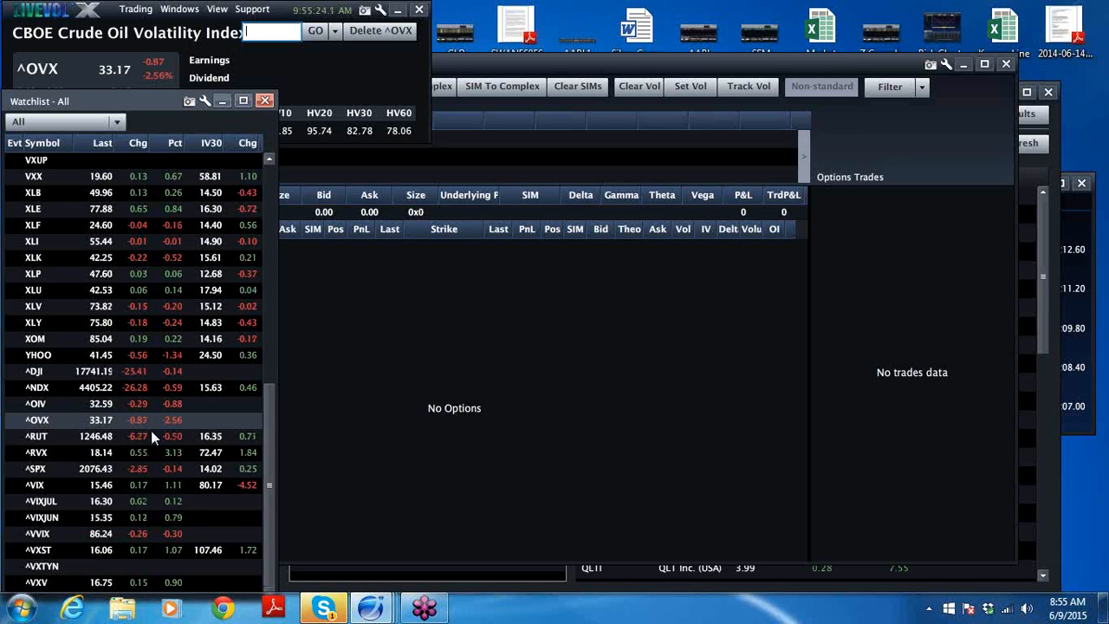
mouse_move(494, 348)
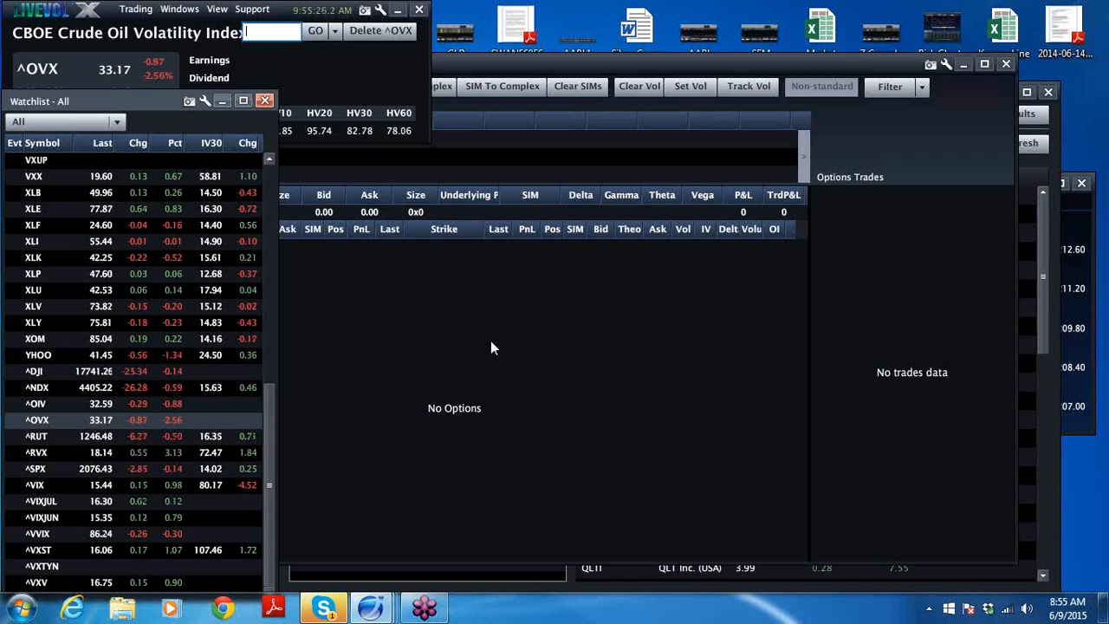
mouse_move(287, 251)
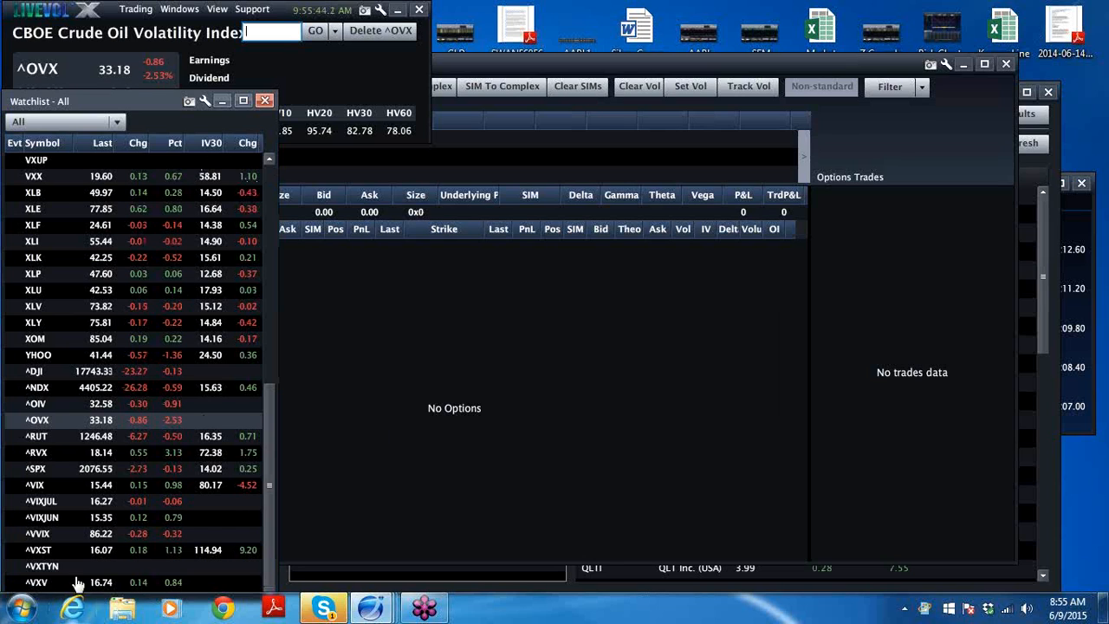
mouse_move(38, 187)
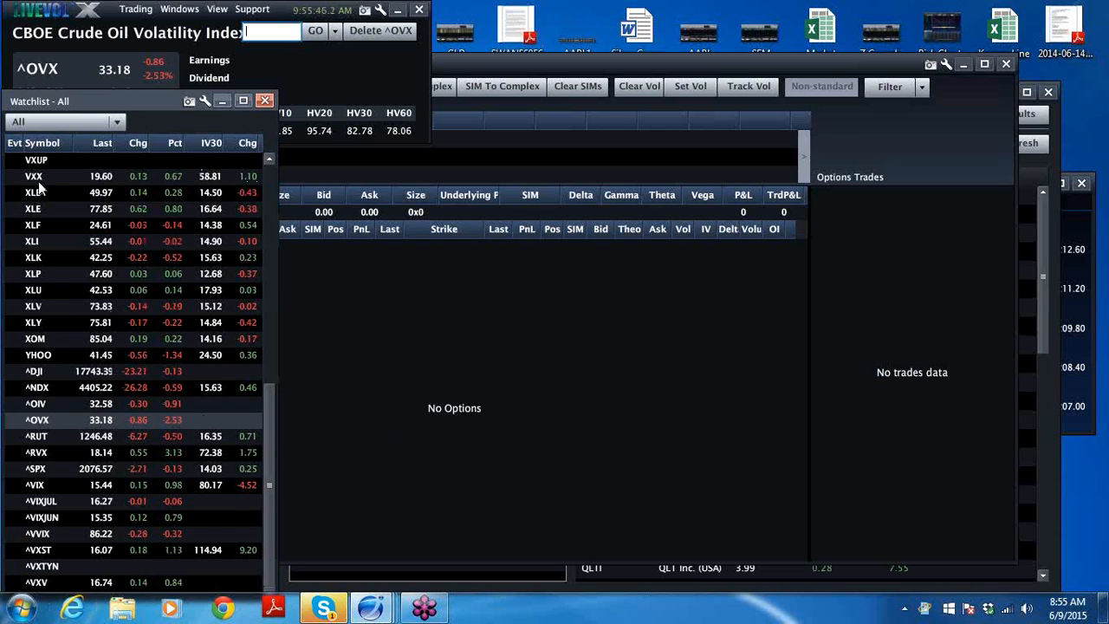
mouse_move(61, 501)
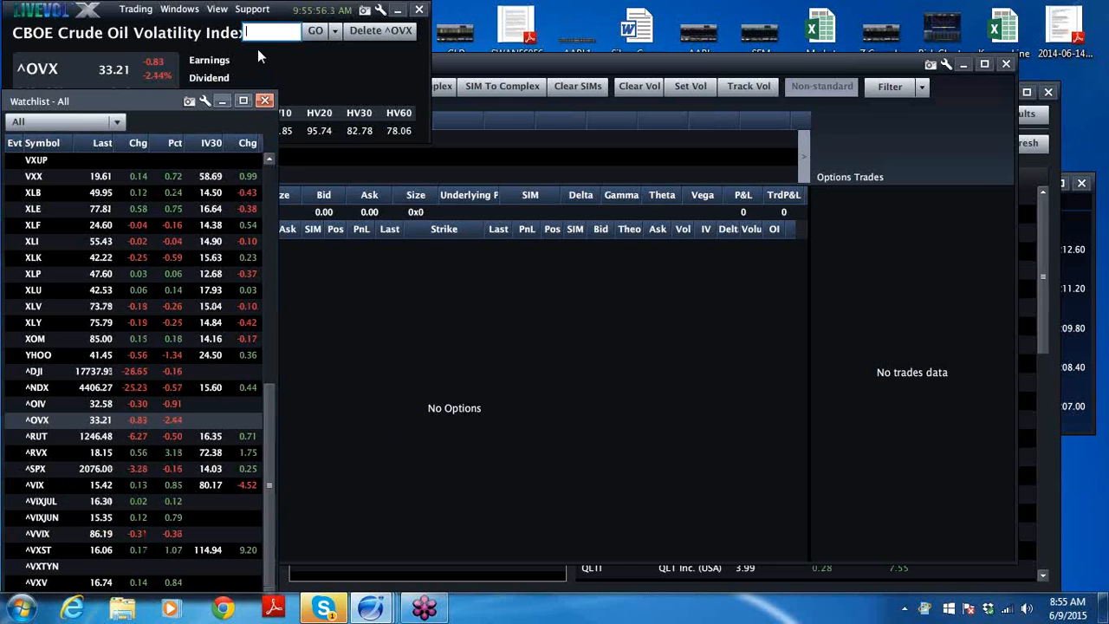
Enter a ticker in the symbol box to load its quote and option chain.
type("uso")
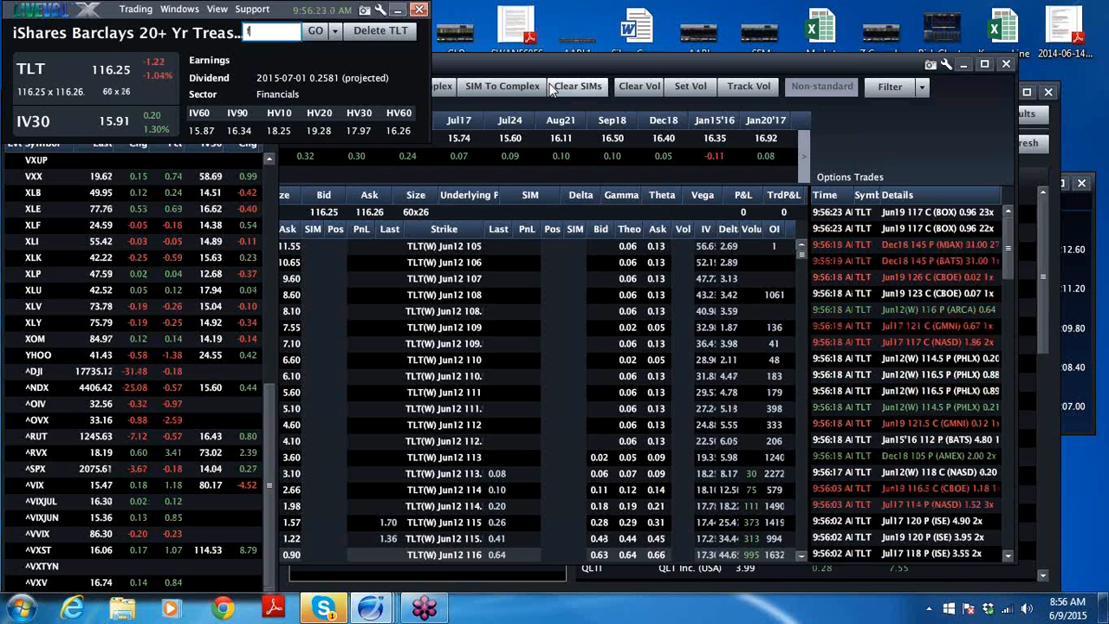
type("fxe")
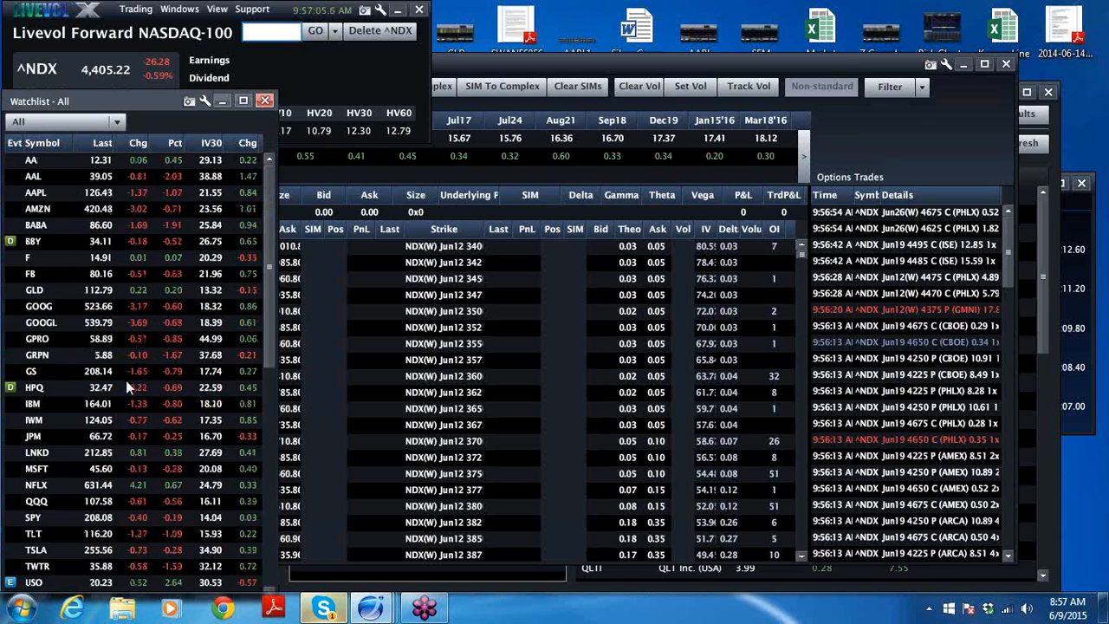
scroll("down", 3)
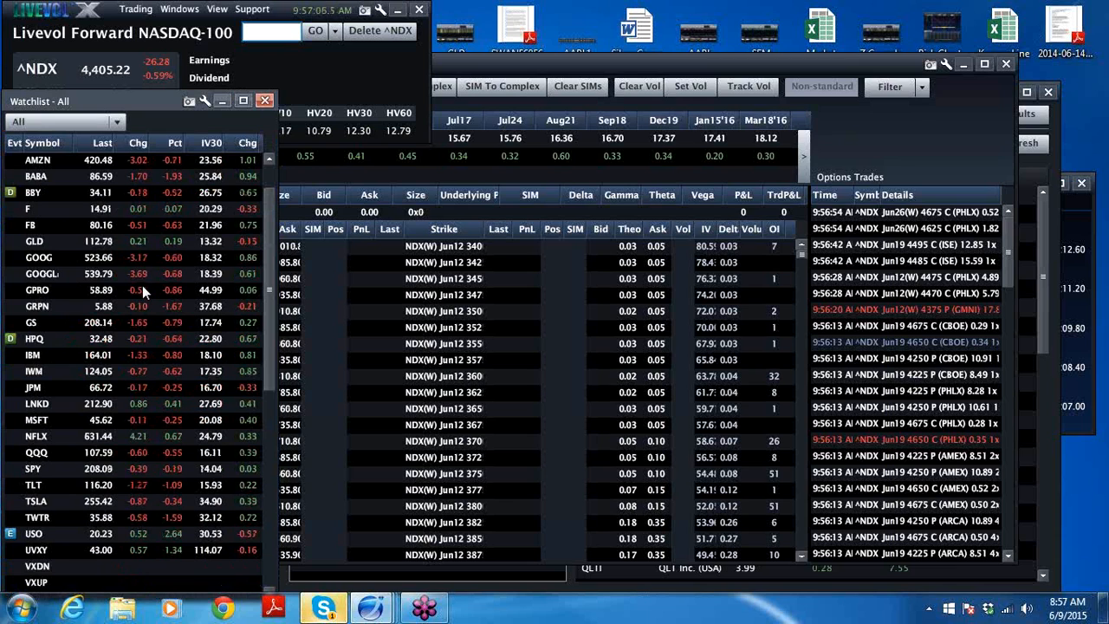
scroll("up", 3)
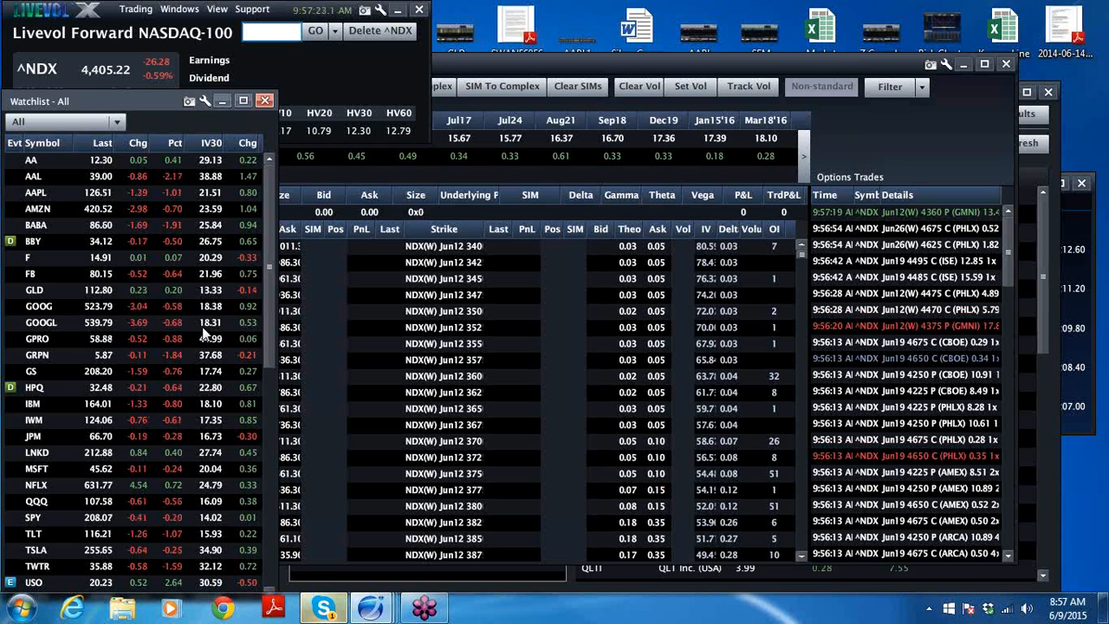
scroll("down", 3)
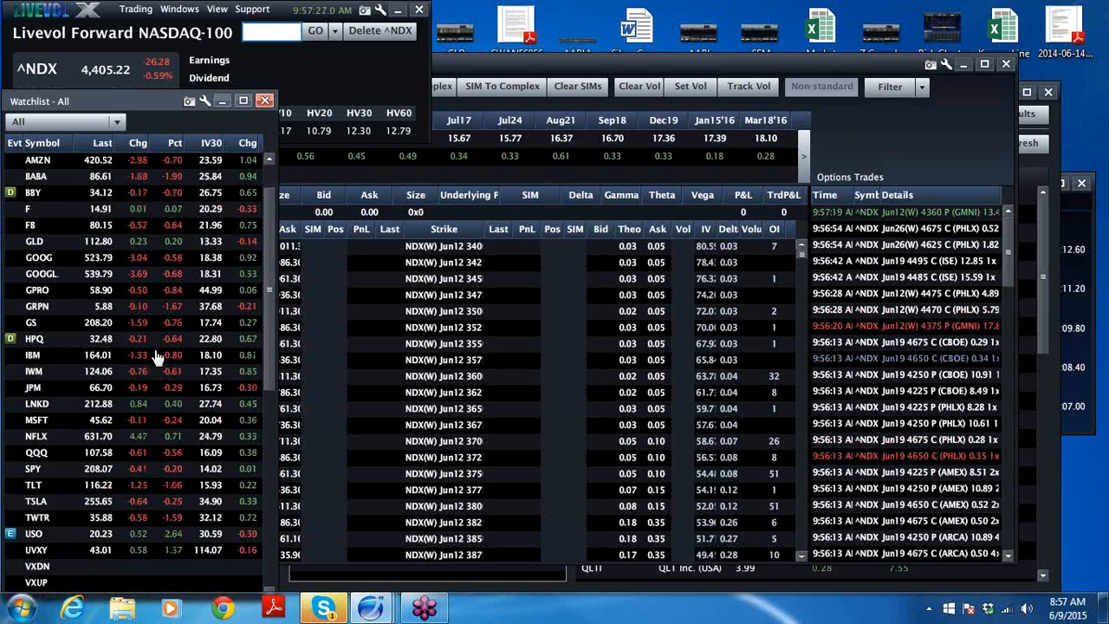
scroll("down", 3)
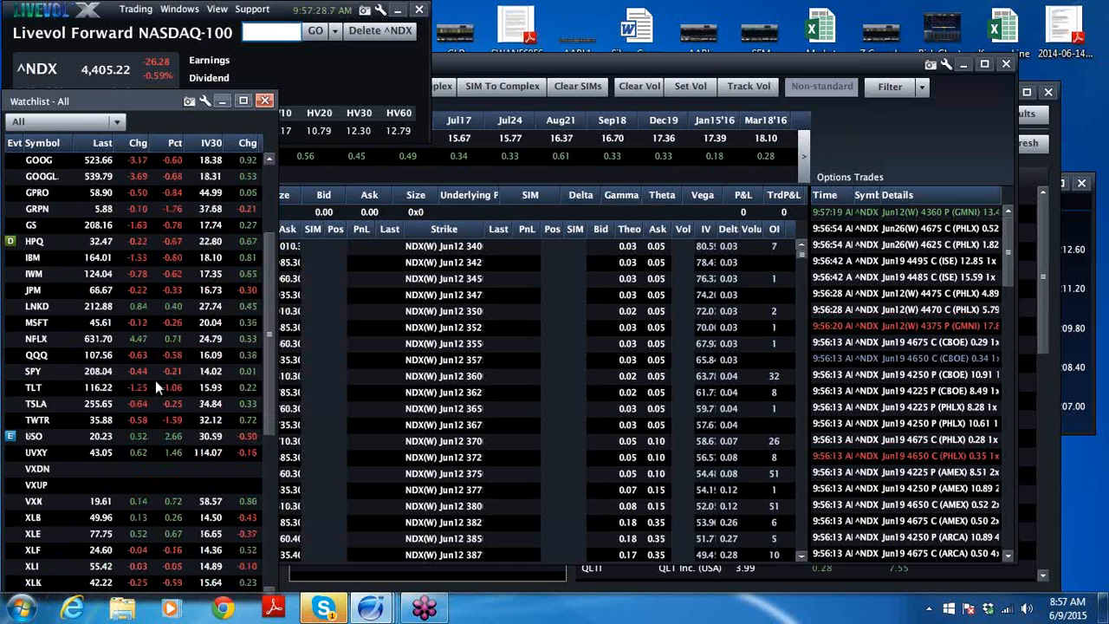
scroll("down", 3)
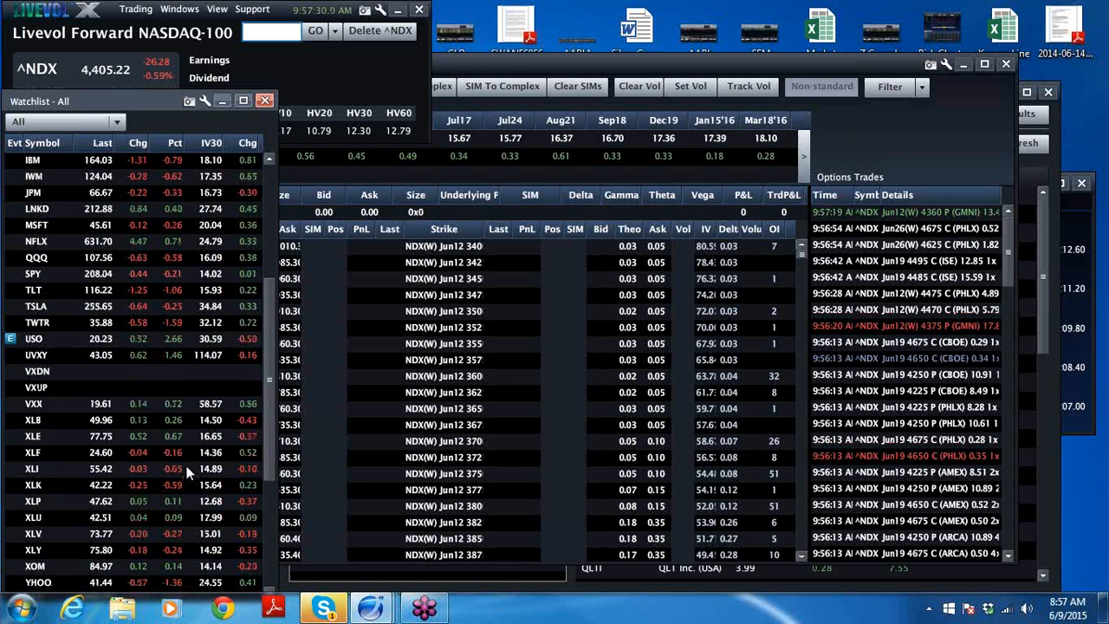
scroll("down", 3)
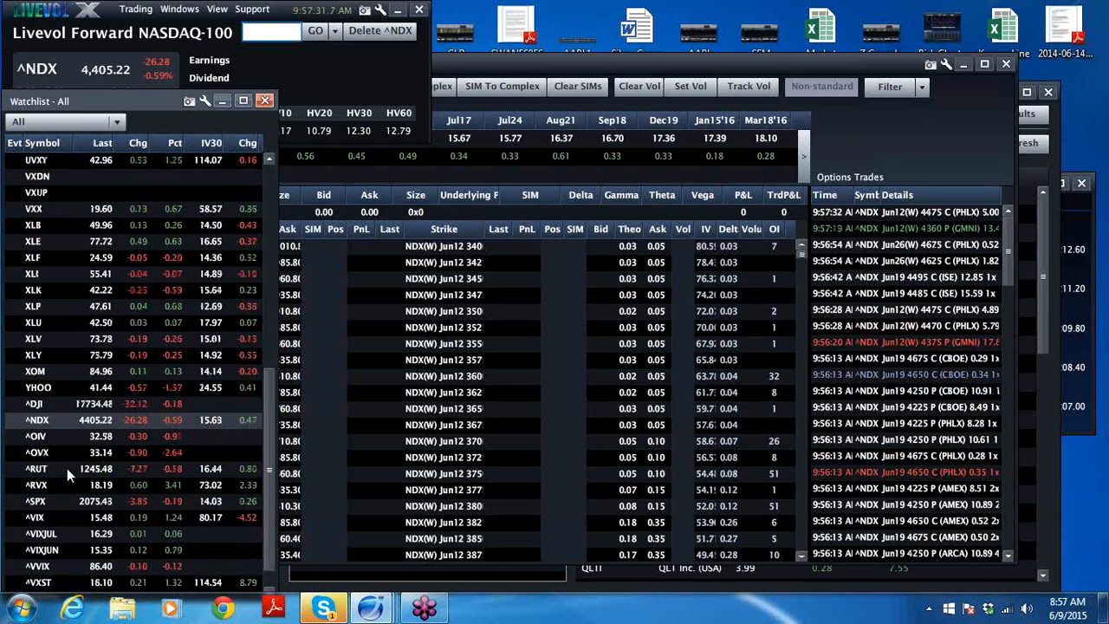
scroll("down", 3)
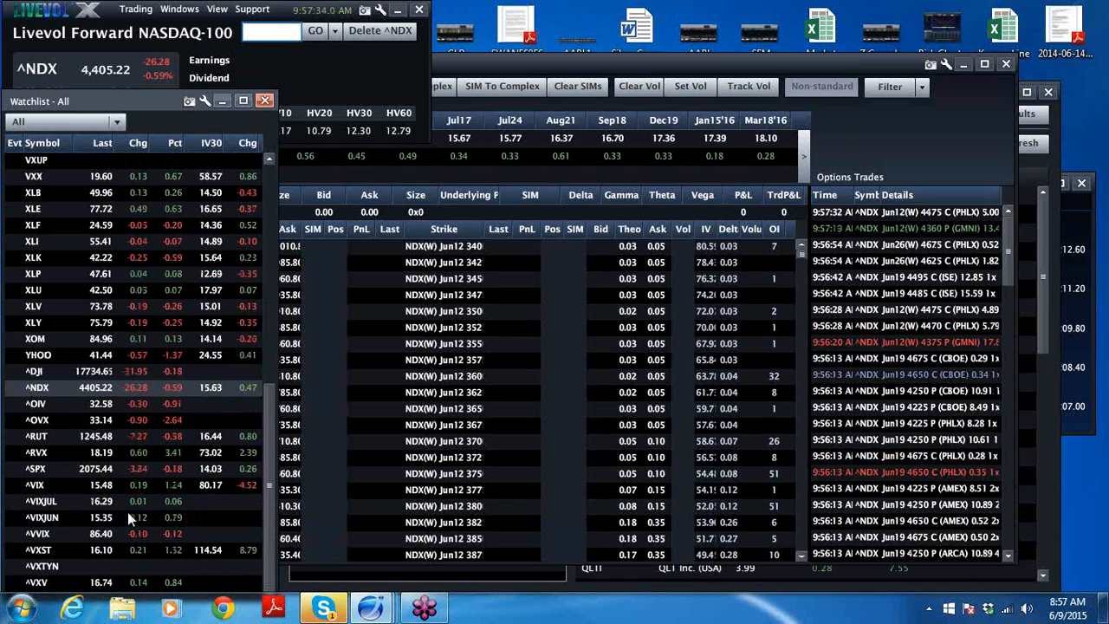